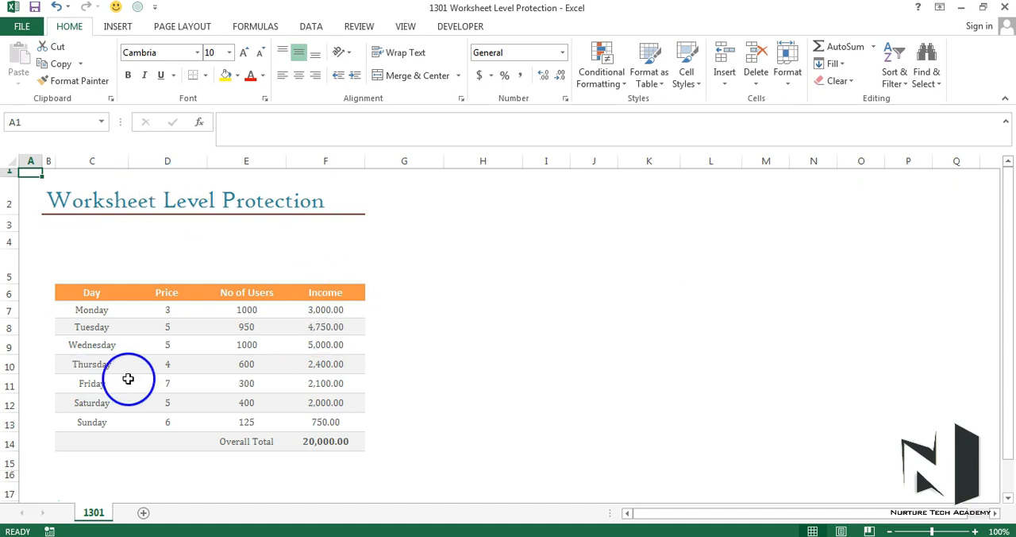
pyautogui.moveTo(199, 257)
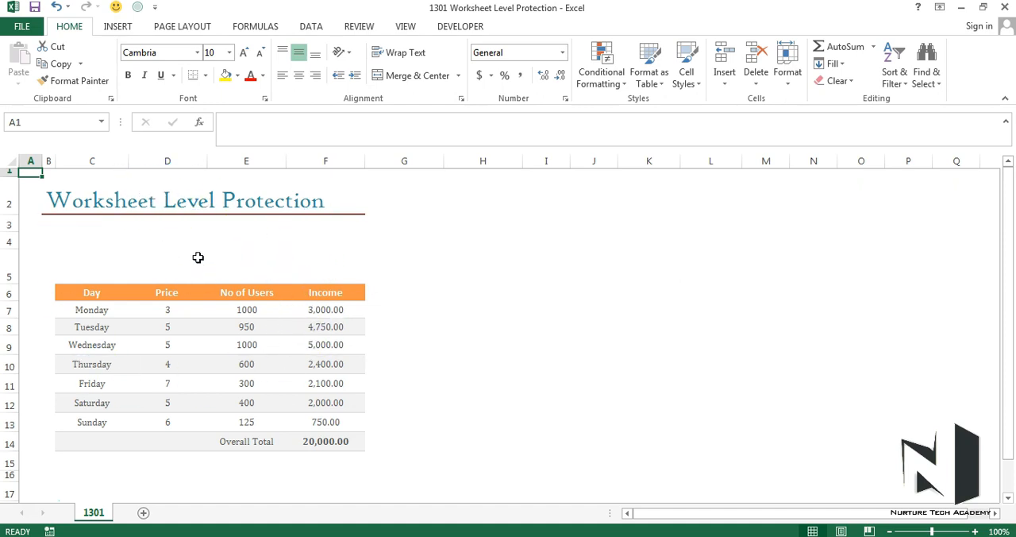
# Show the Review ribbon with the worksheet protection commands.
pyautogui.click(359, 25)
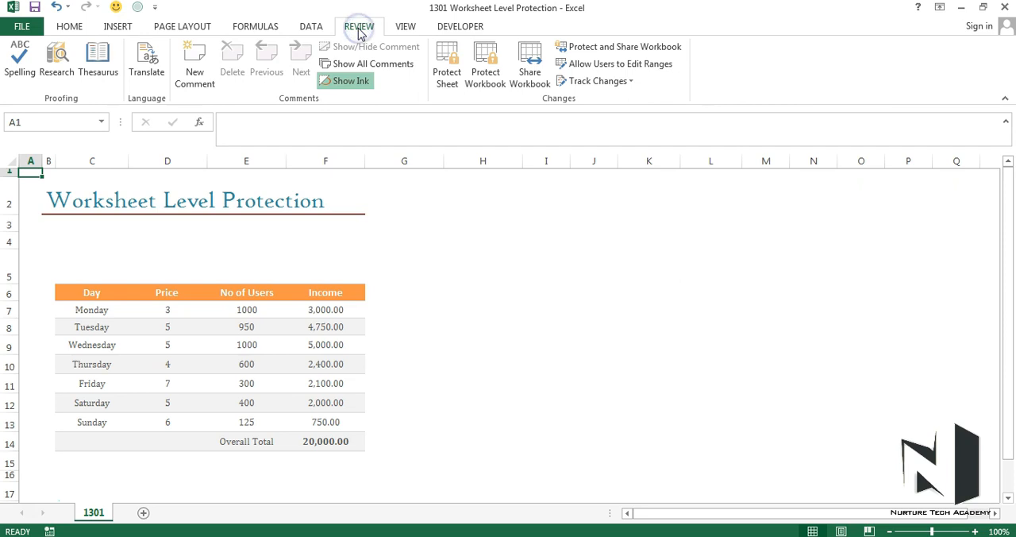
pyautogui.moveTo(446, 56)
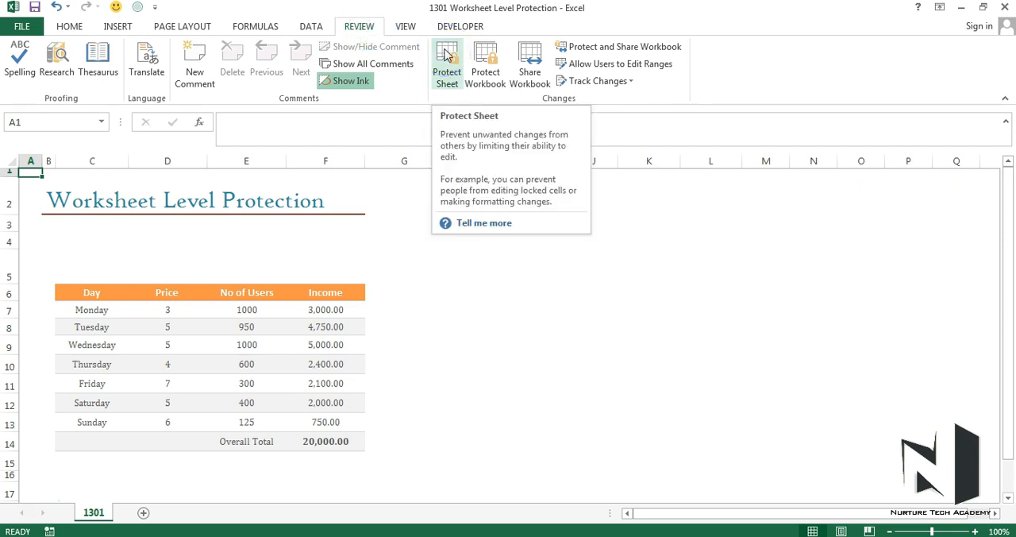
# Enter a password in Protect Sheet with default permissions, reaching the Confirm Password prompt.
pyautogui.click(444, 56)
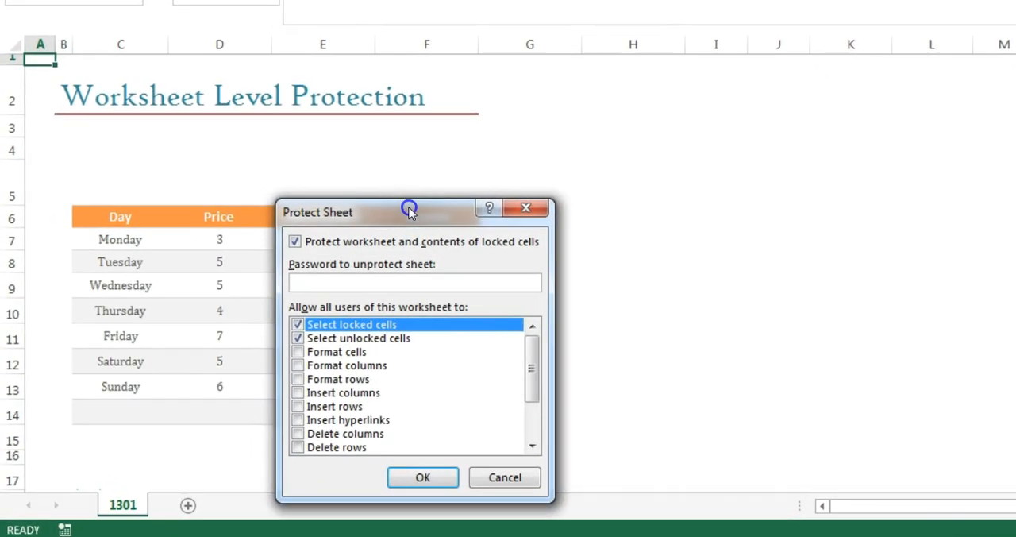
pyautogui.moveTo(410, 208); pyautogui.dragTo(410, 100)
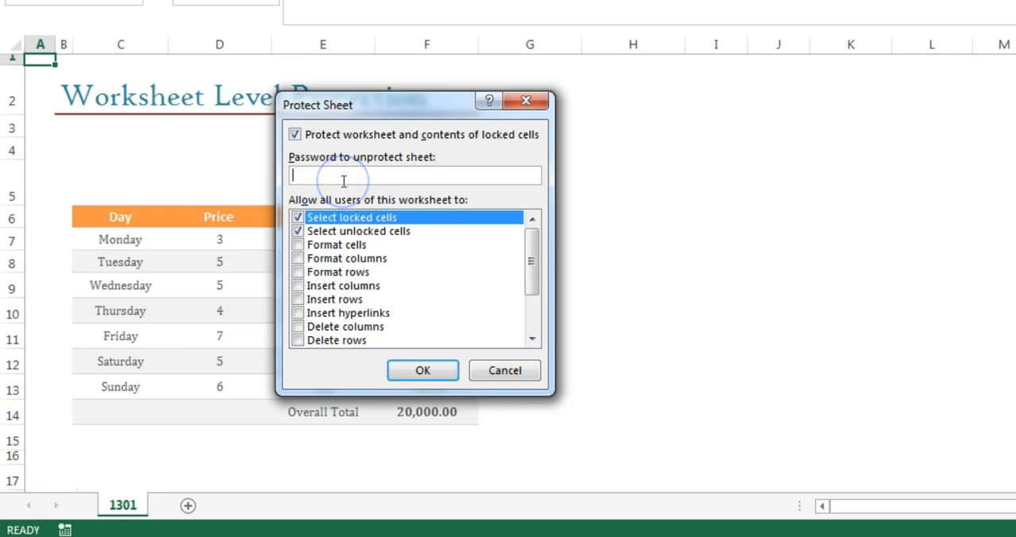
pyautogui.moveTo(387, 178)
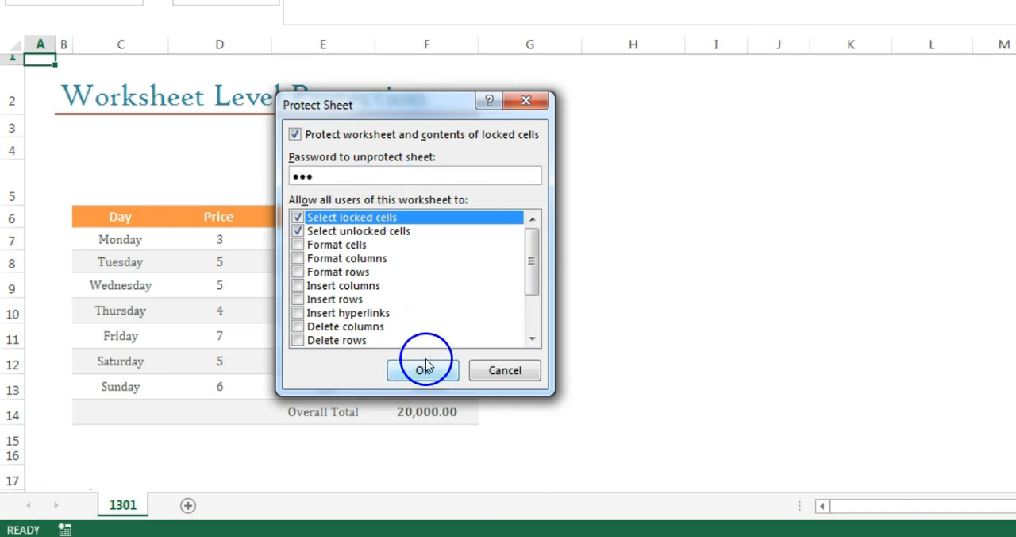
pyautogui.click(422, 370)
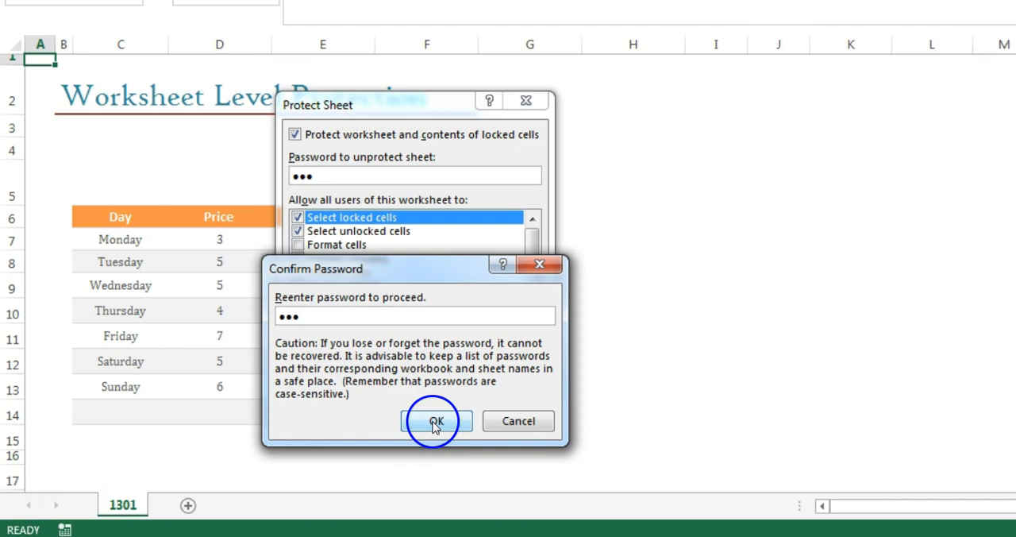
# Confirm the password so sheet 1301 is protected; editing G4 shows the protected-sheet warning.
pyautogui.click(435, 421)
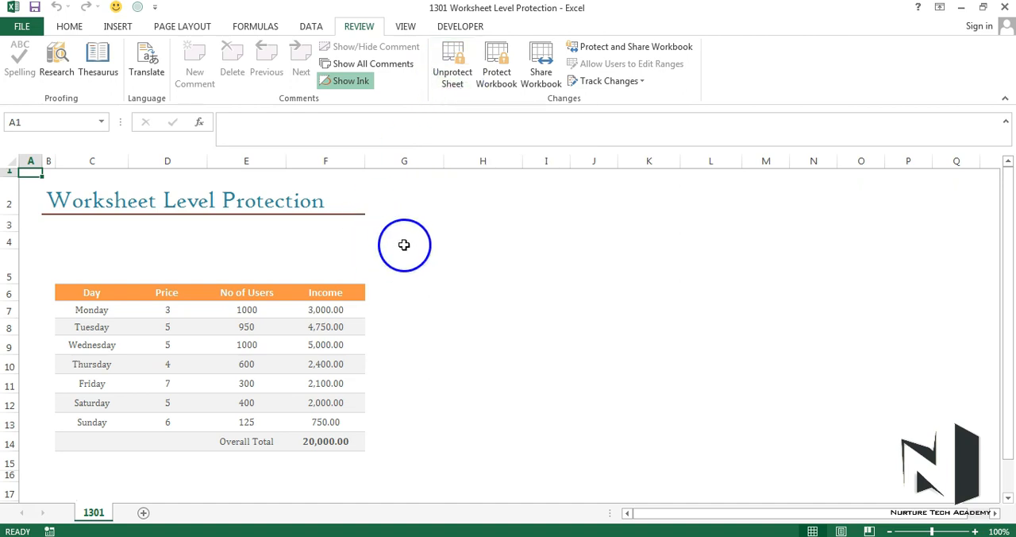
pyautogui.click(403, 241)
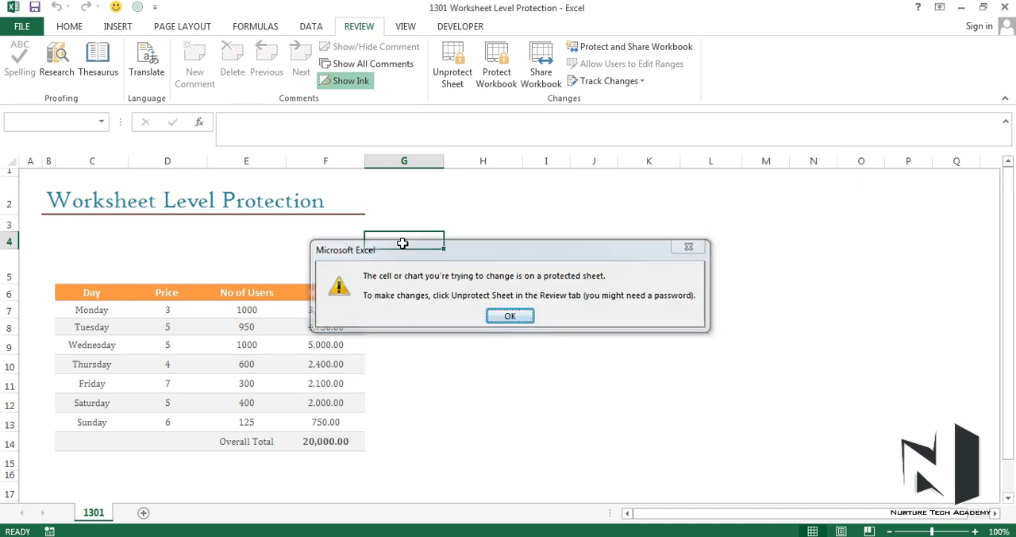
pyautogui.click(509, 314)
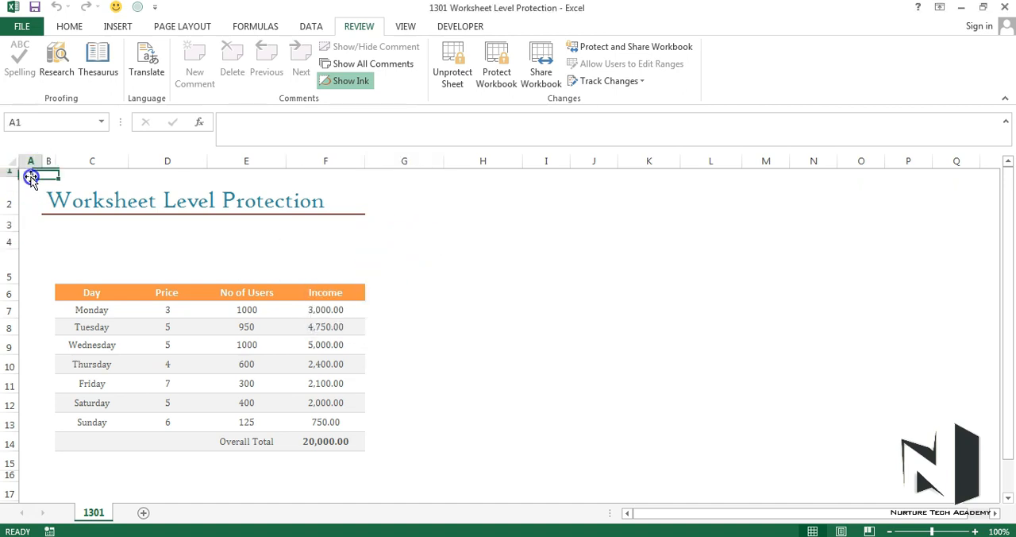